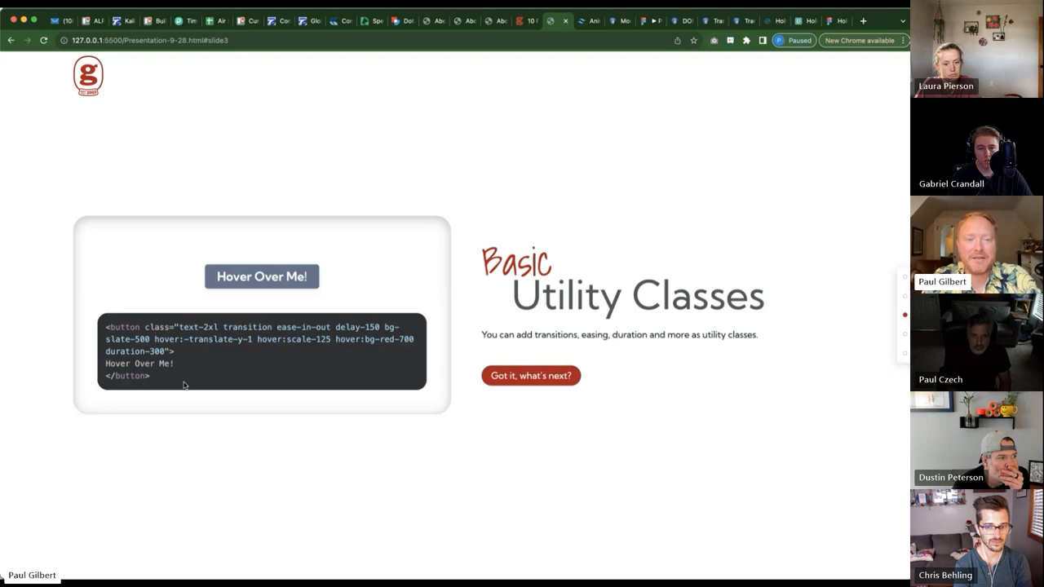
mouse_move(251, 342)
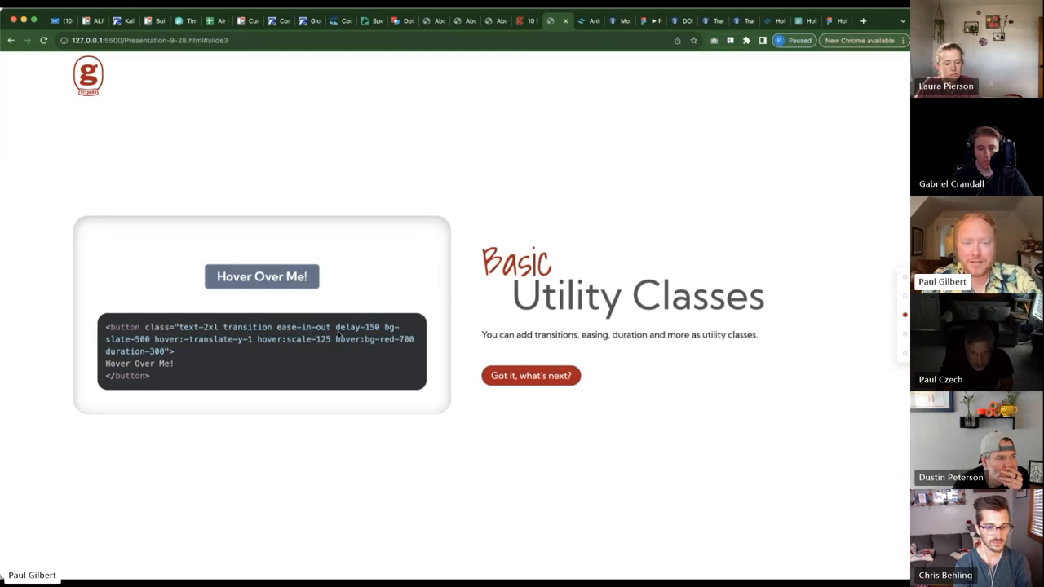
Advance the deck via the 'what if you need even more?' button to the One-off Animations slide.
left_click_drag(334, 326, 176, 350)
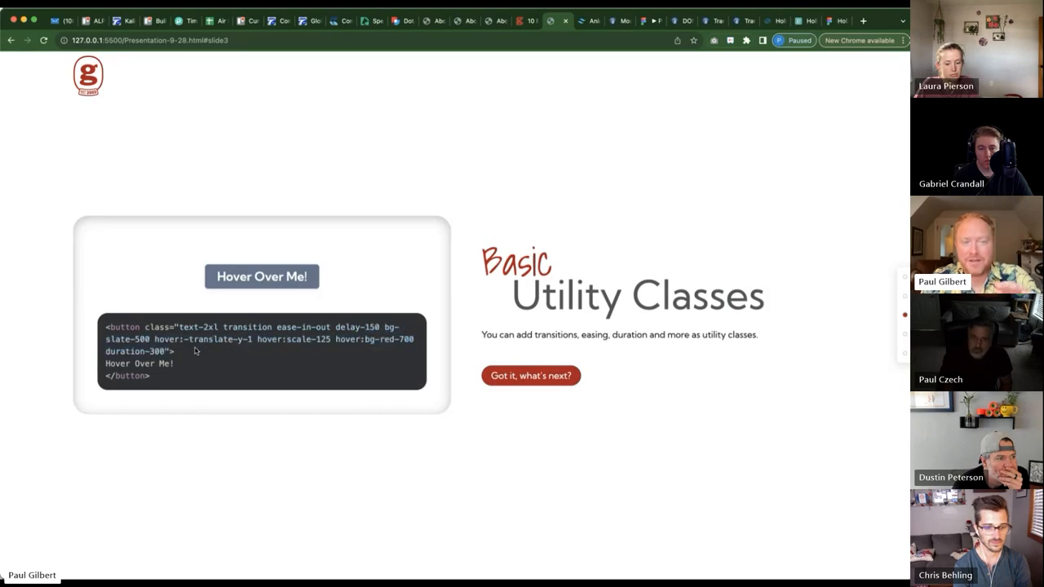
mouse_move(176, 344)
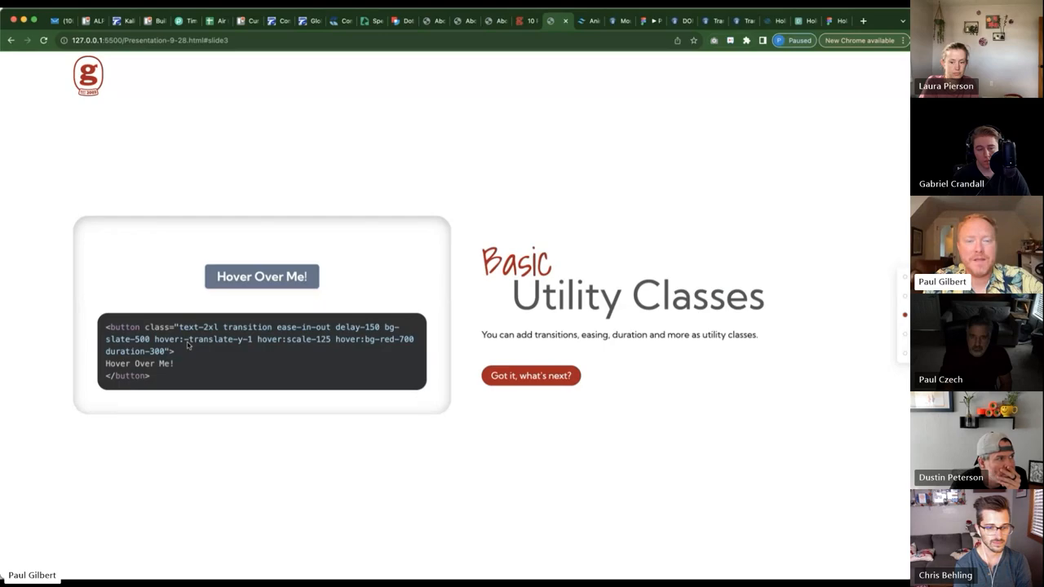
mouse_move(261, 274)
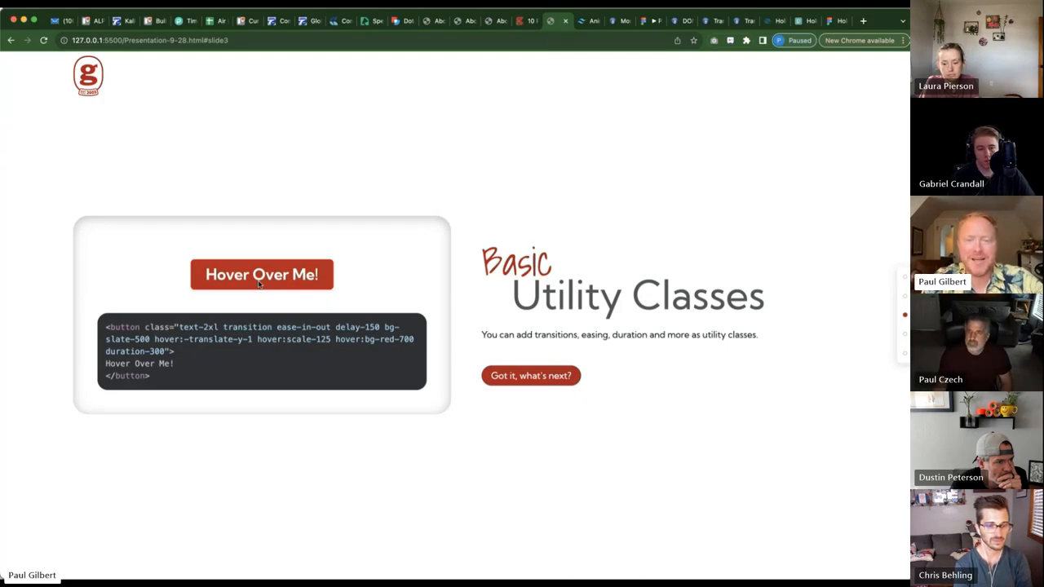
left_click(530, 376)
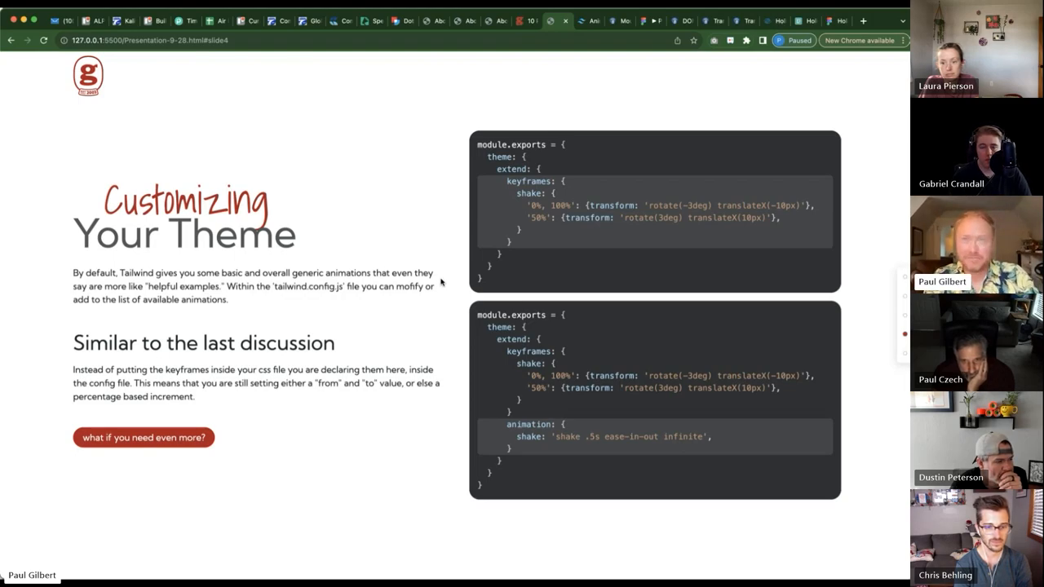
mouse_move(437, 281)
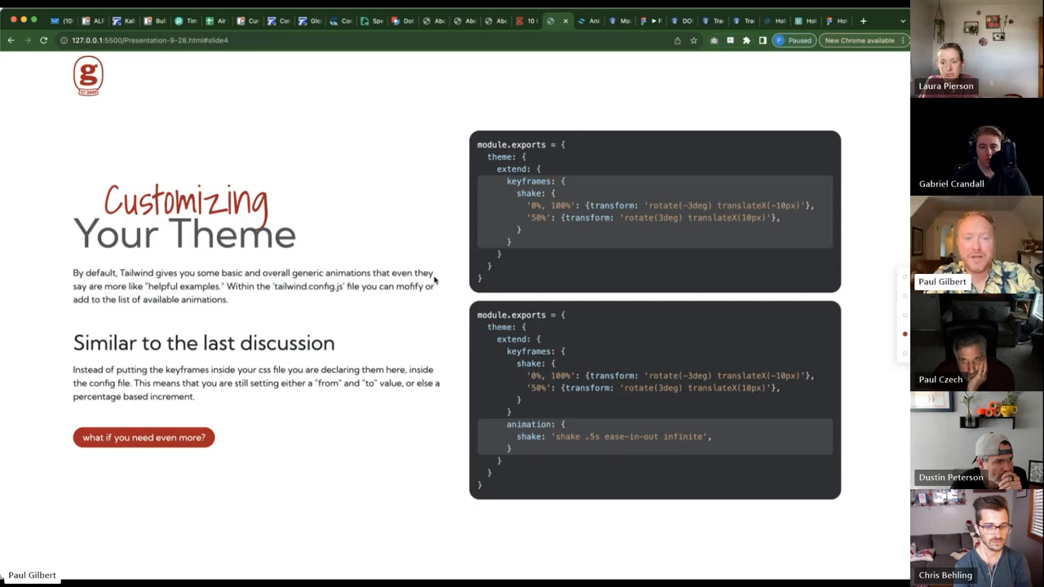
mouse_move(522, 194)
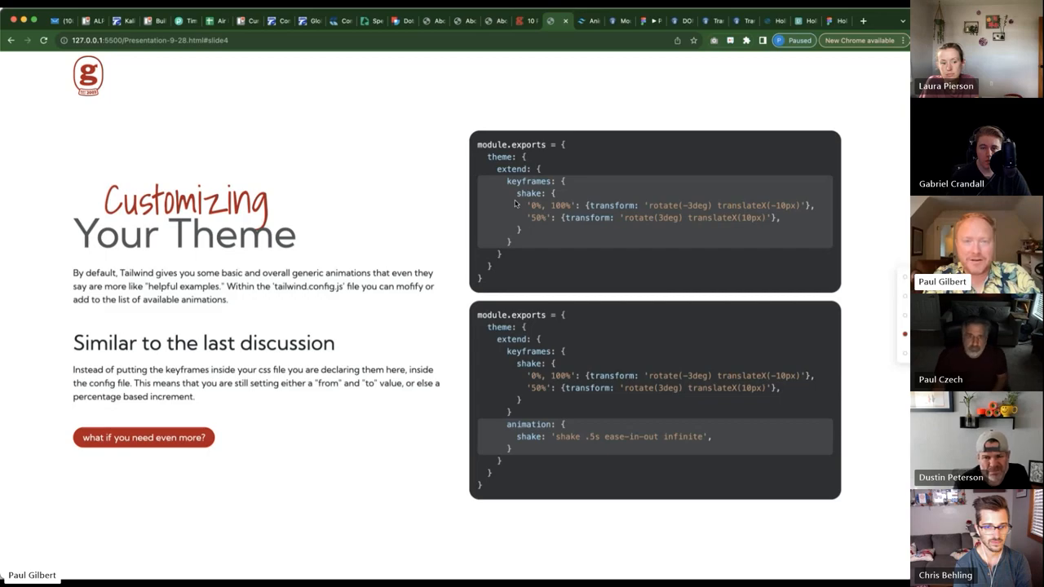
mouse_move(407, 222)
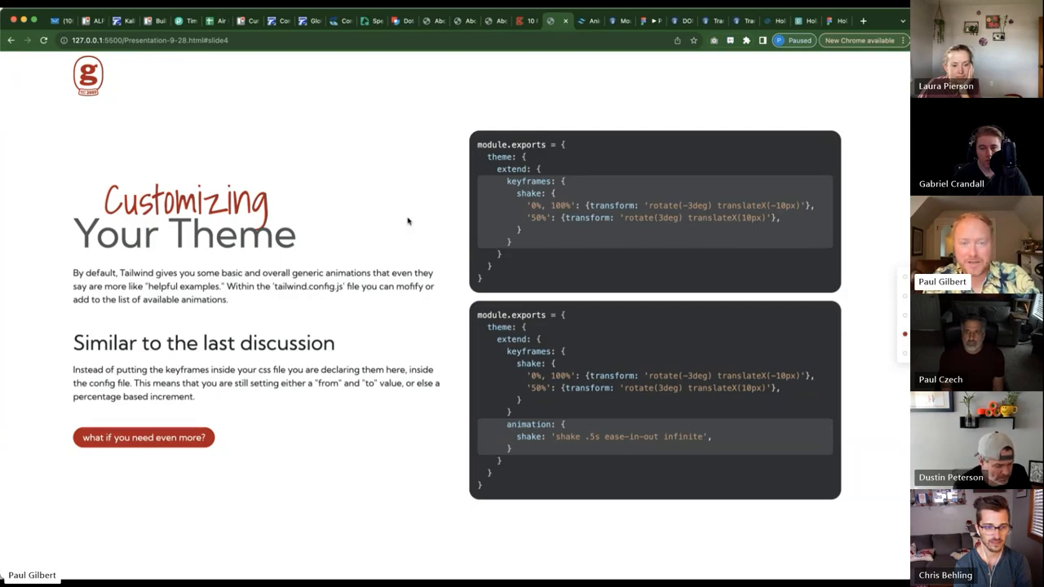
mouse_move(539, 221)
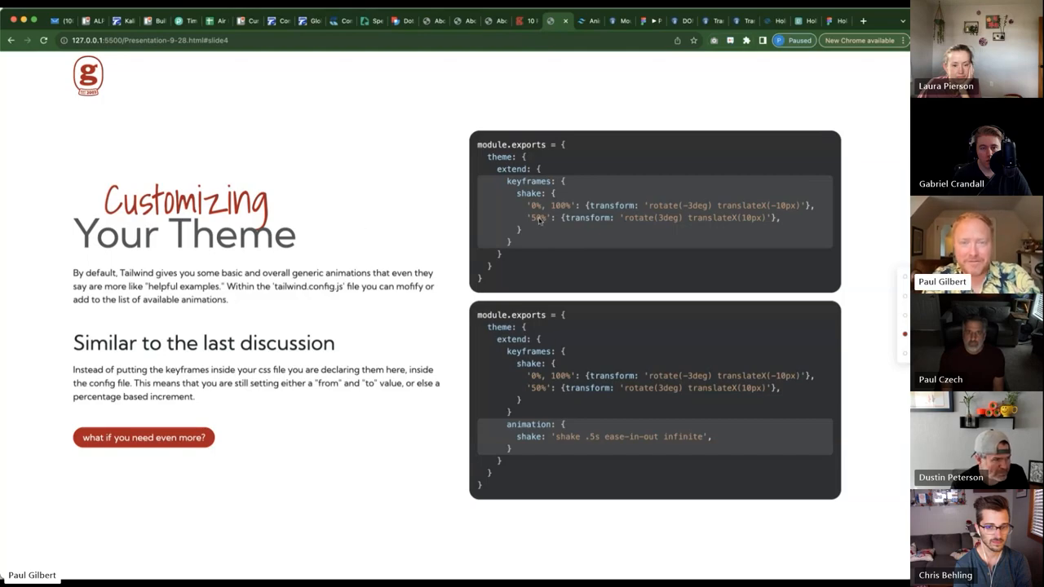
mouse_move(511, 385)
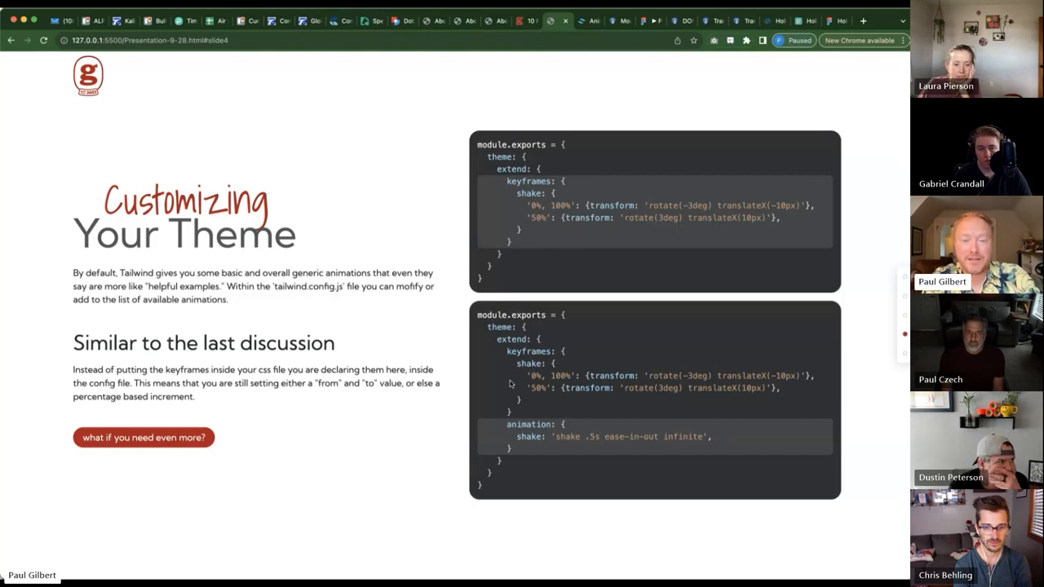
mouse_move(508, 430)
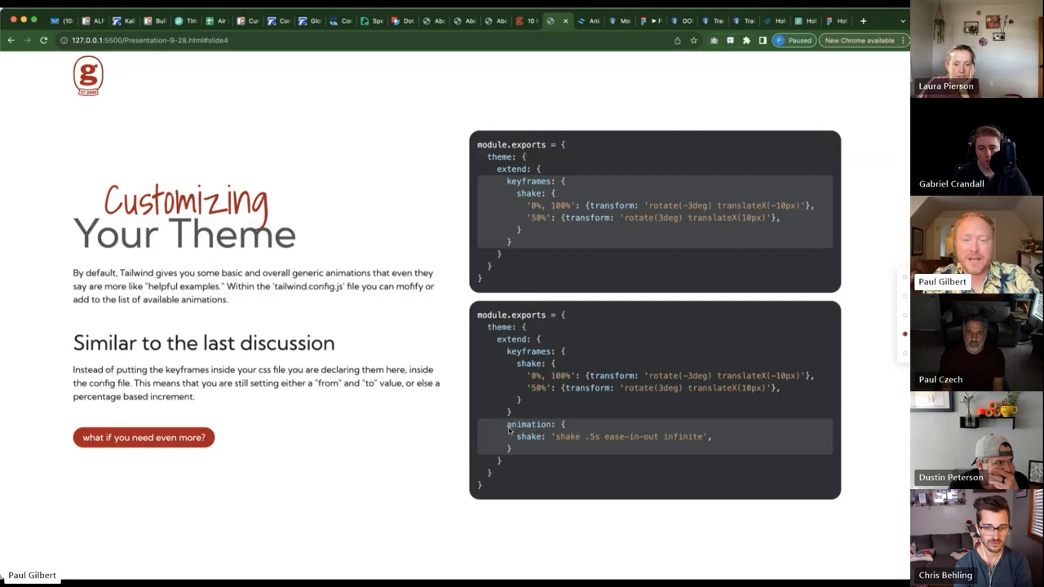
mouse_move(443, 372)
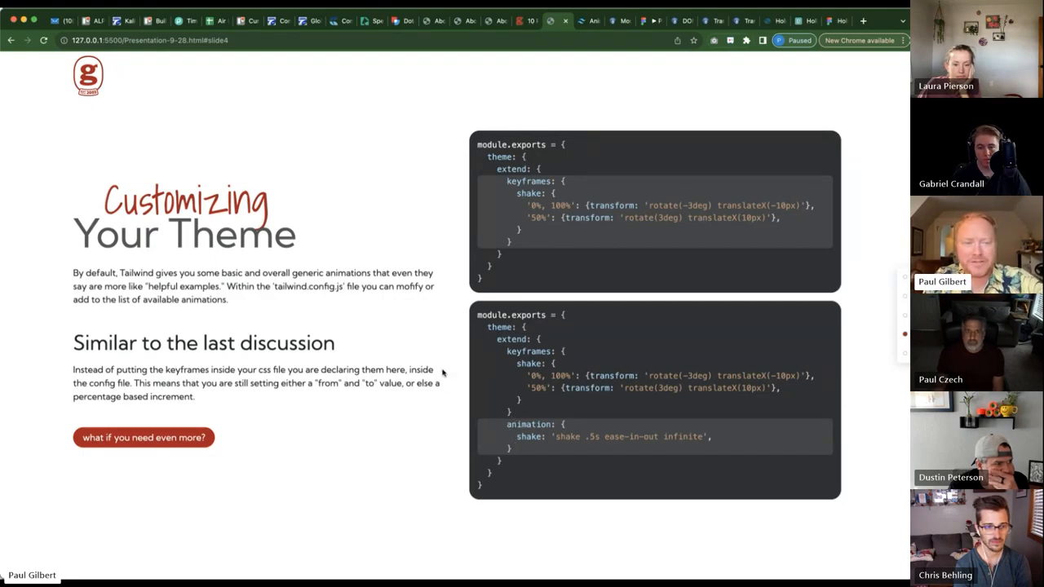
mouse_move(147, 437)
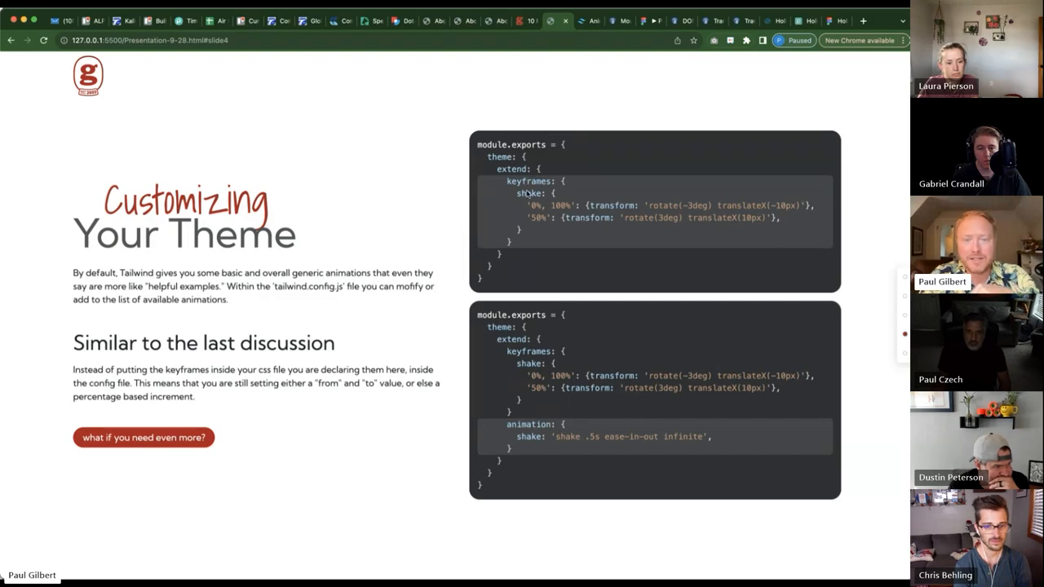
mouse_move(512, 202)
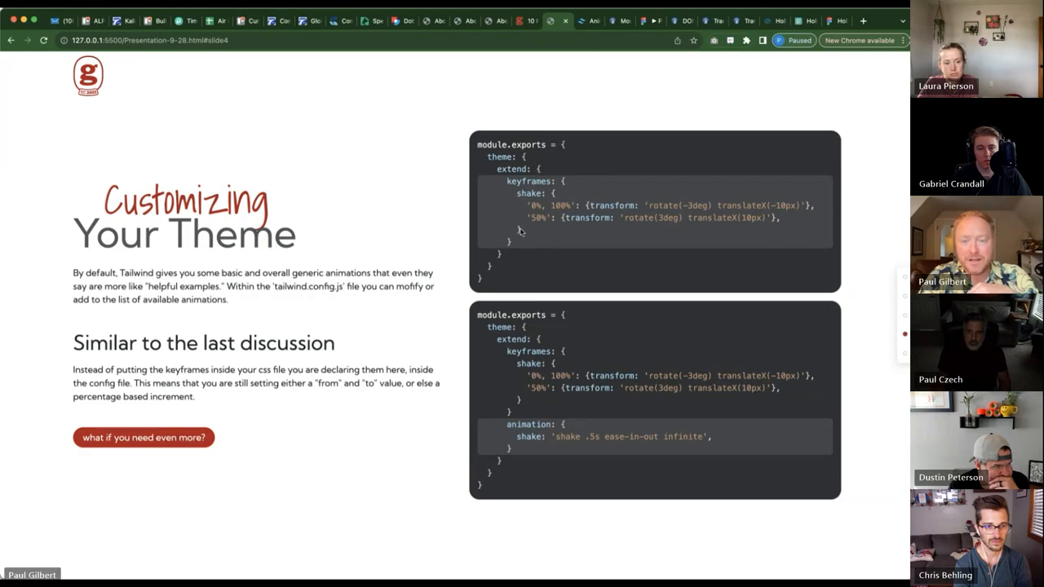
mouse_move(529, 252)
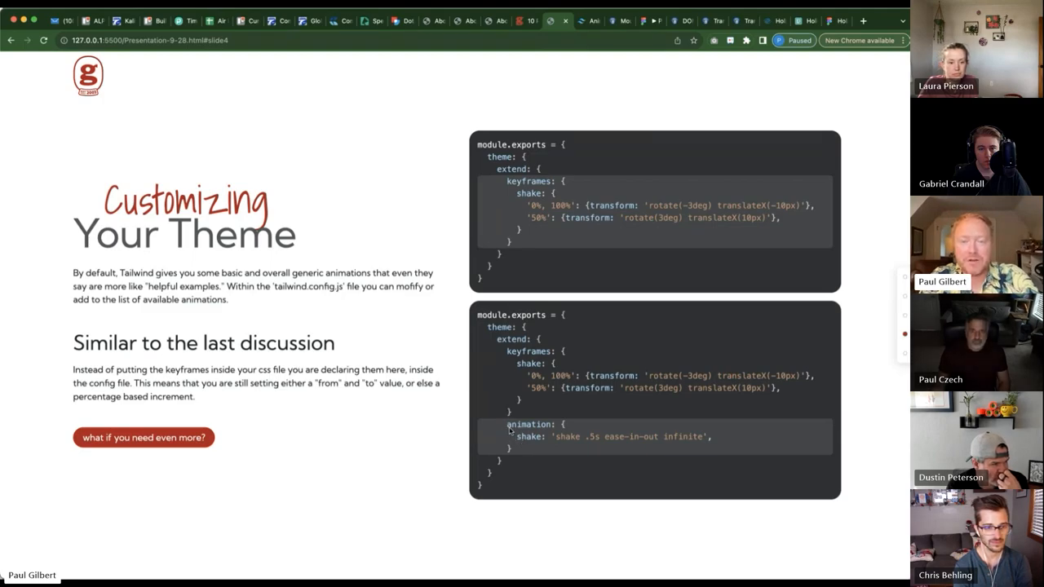
mouse_move(512, 443)
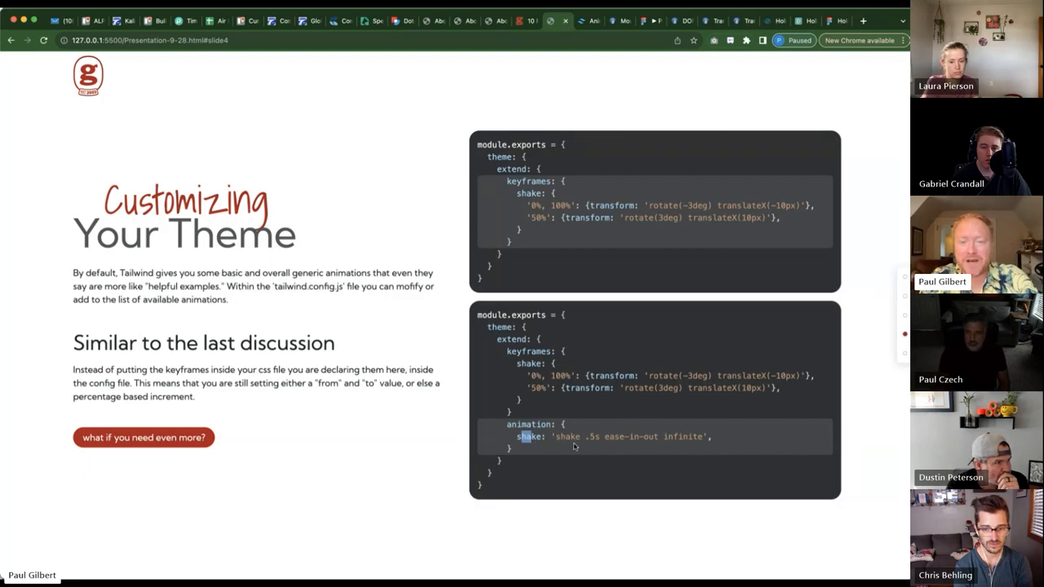
mouse_move(628, 447)
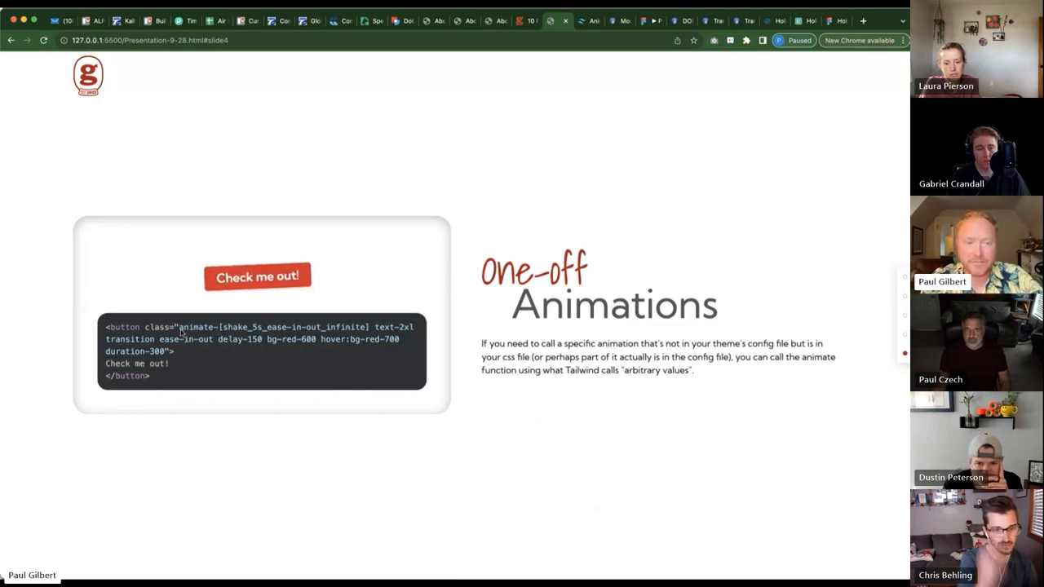
double_click(194, 326)
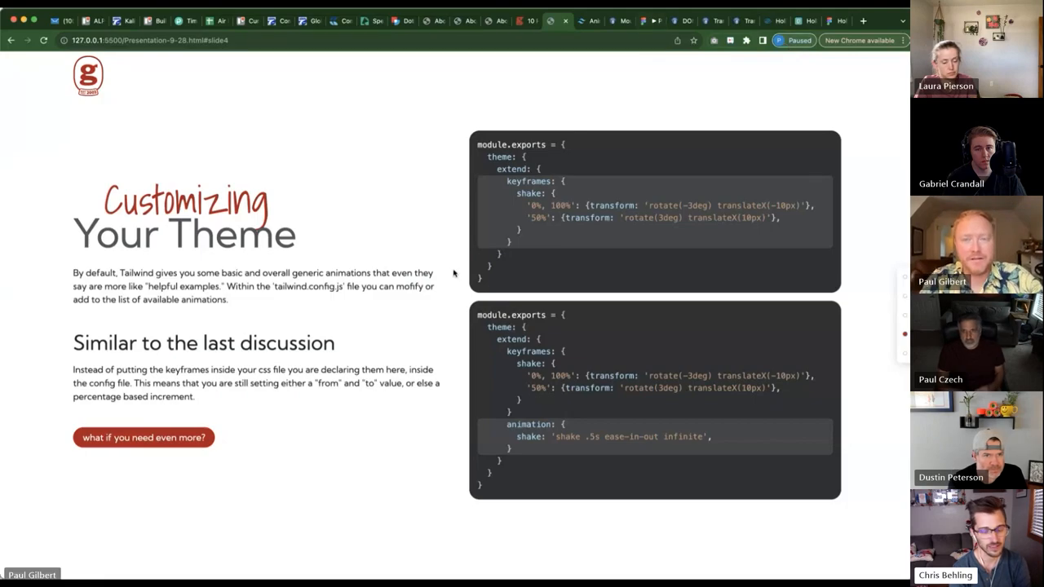
Return to the Basic Utility Classes title slide using the browser Back button.
left_click(143, 437)
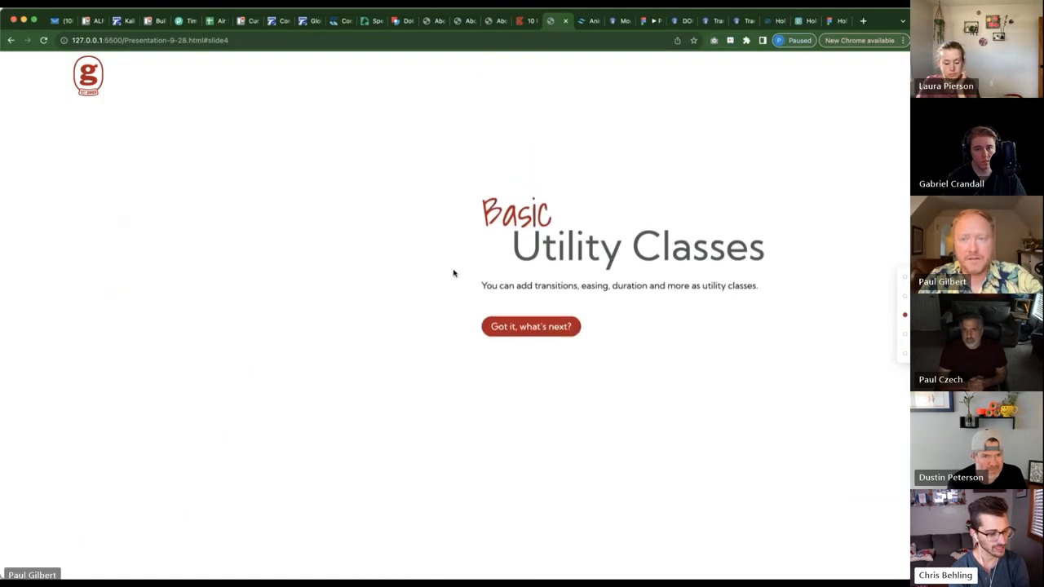